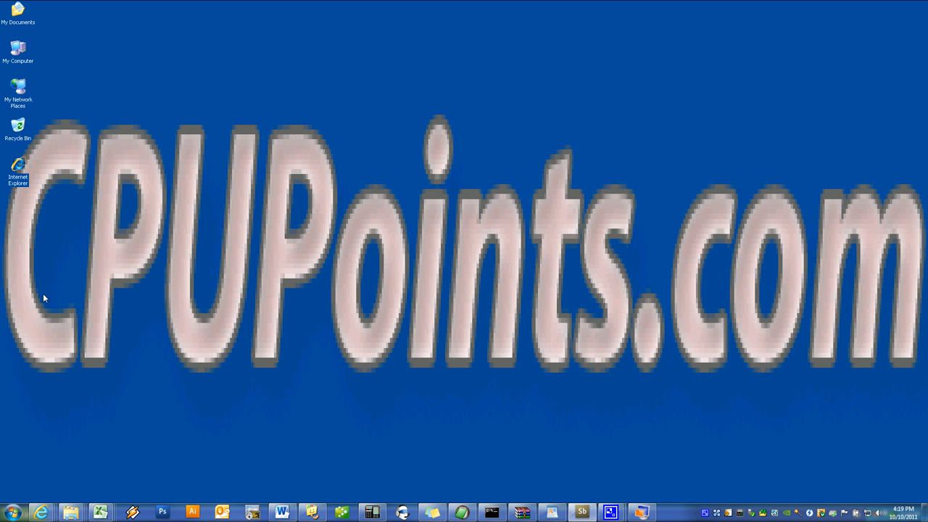
{"action": "mouse_move", "coordinate": [81, 354]}
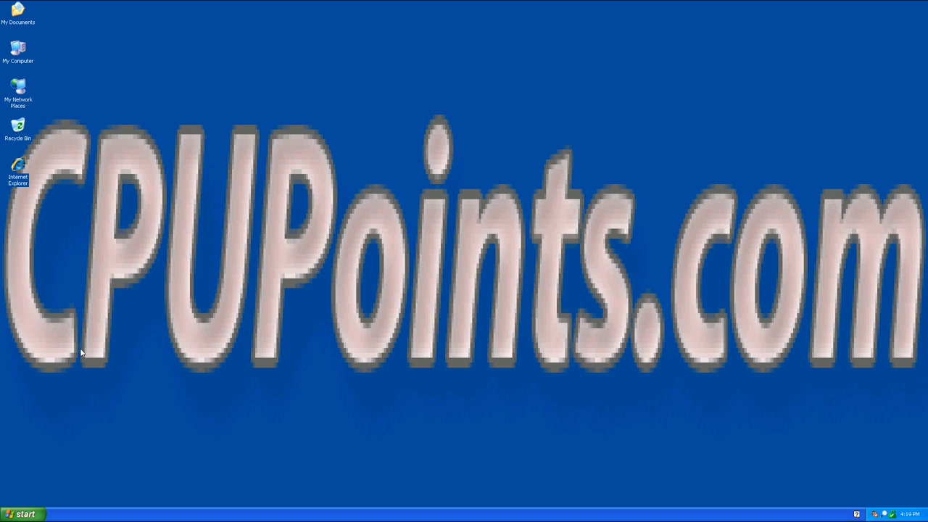
{"action": "mouse_move", "coordinate": [41, 399]}
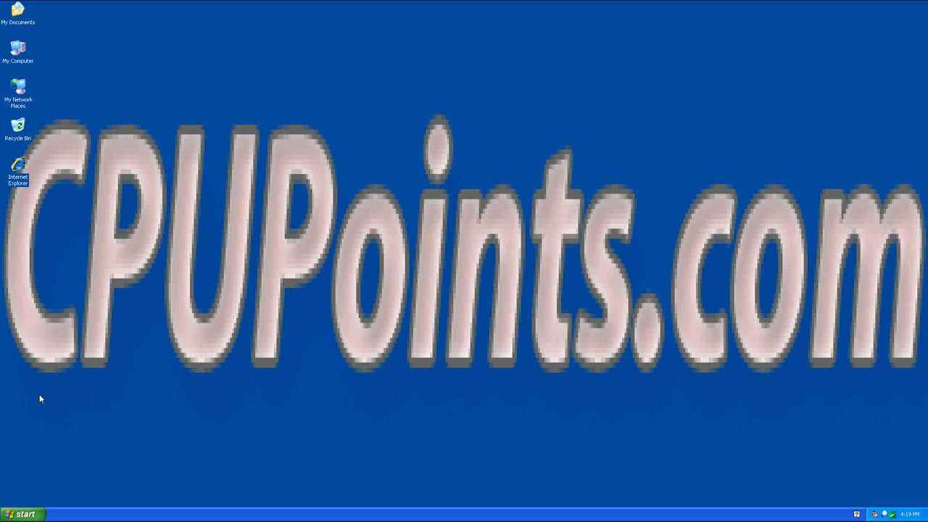
{"action": "mouse_move", "coordinate": [32, 434]}
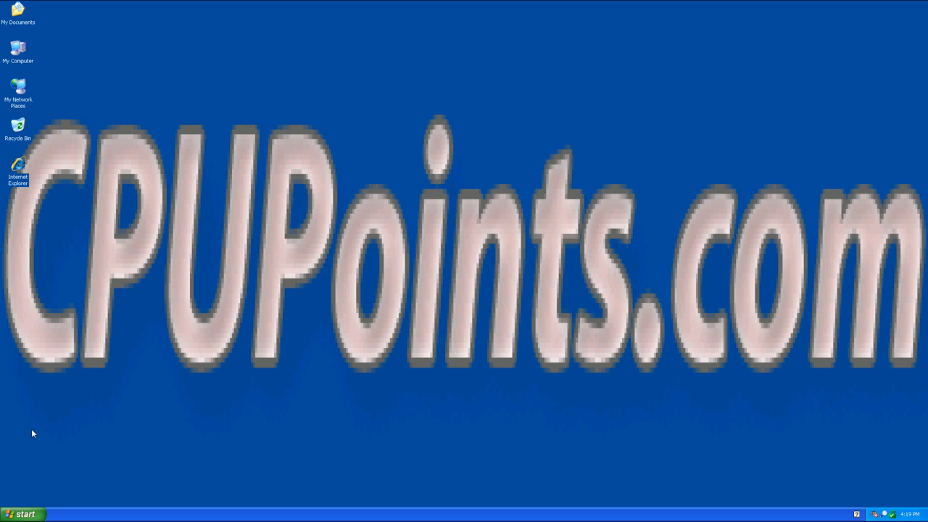
{"action": "mouse_move", "coordinate": [31, 441]}
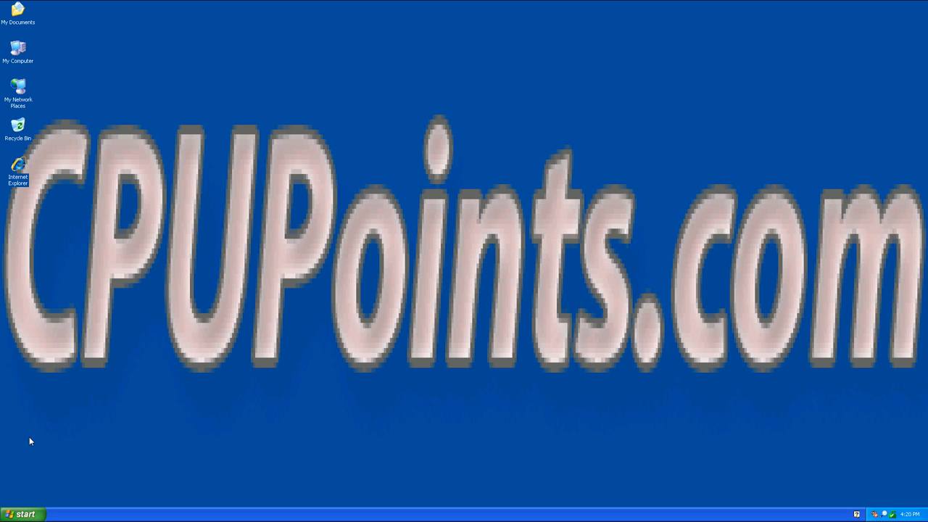
{"action": "mouse_move", "coordinate": [36, 240]}
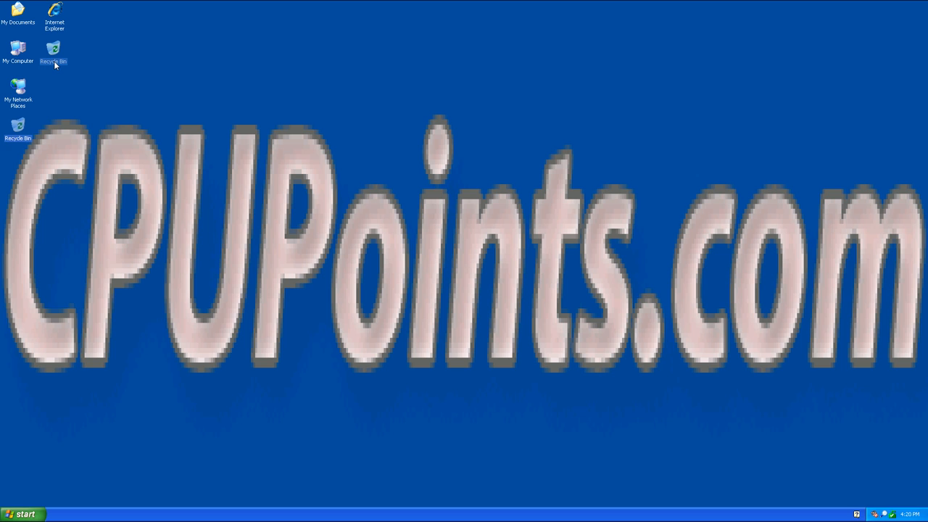
Launch Narrator from Start > All Programs > Accessories > Accessibility
{"action": "left_click", "coordinate": [22, 513]}
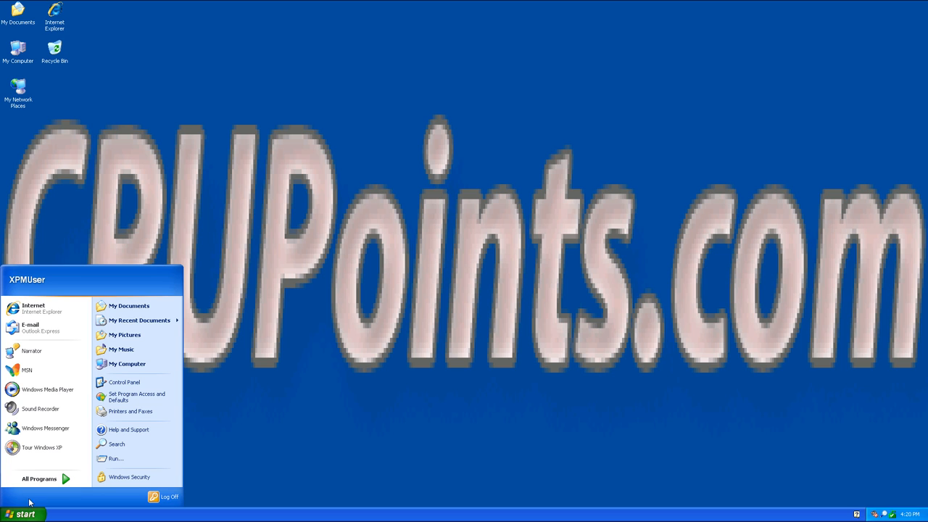
{"action": "left_click", "coordinate": [39, 479]}
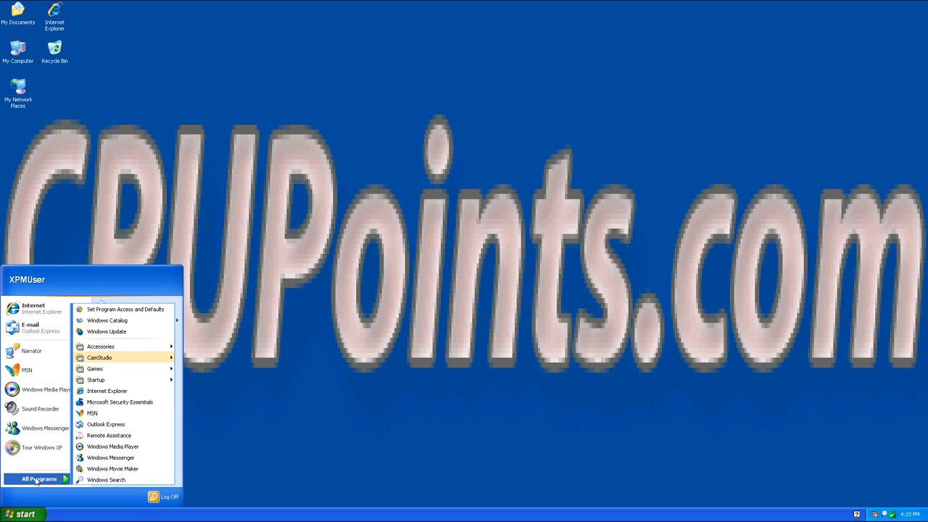
{"action": "mouse_move", "coordinate": [101, 345]}
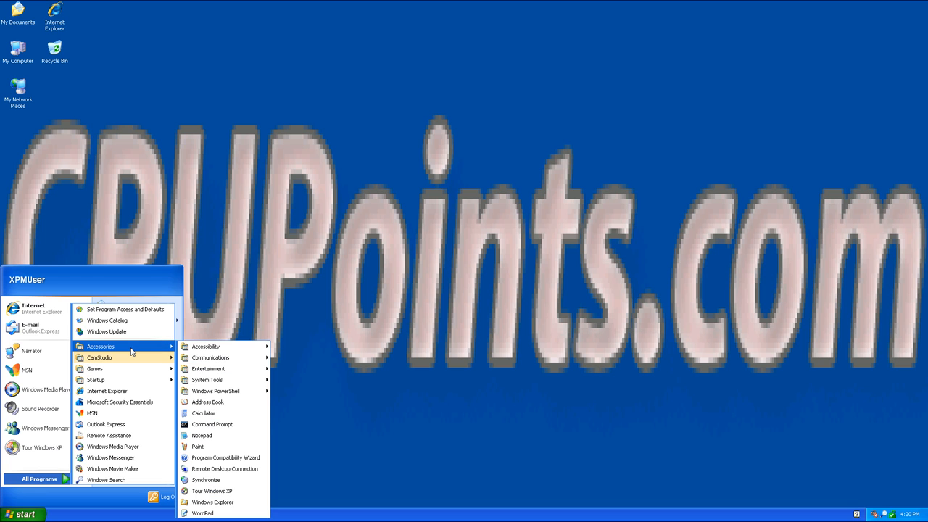
{"action": "mouse_move", "coordinate": [206, 345]}
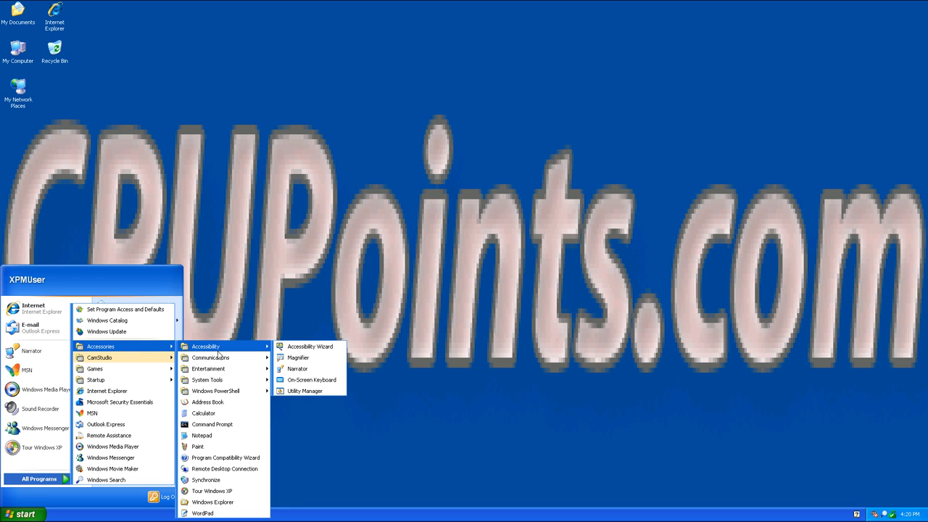
{"action": "mouse_move", "coordinate": [252, 352]}
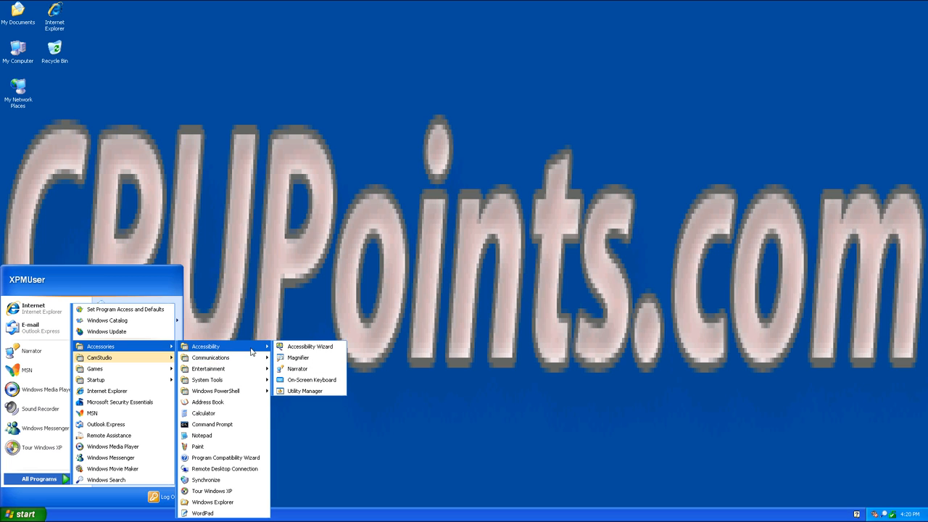
{"action": "mouse_move", "coordinate": [297, 368]}
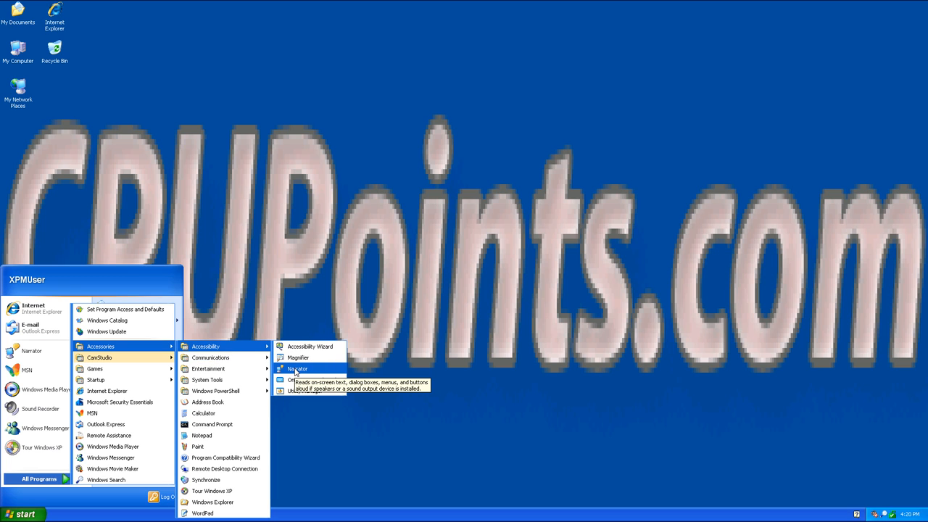
{"action": "left_click", "coordinate": [297, 369]}
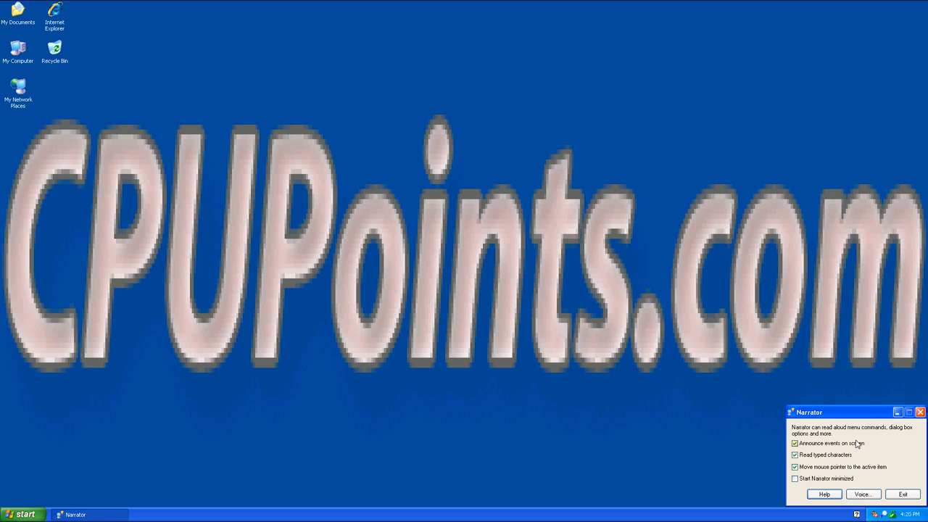
{"action": "mouse_move", "coordinate": [844, 444]}
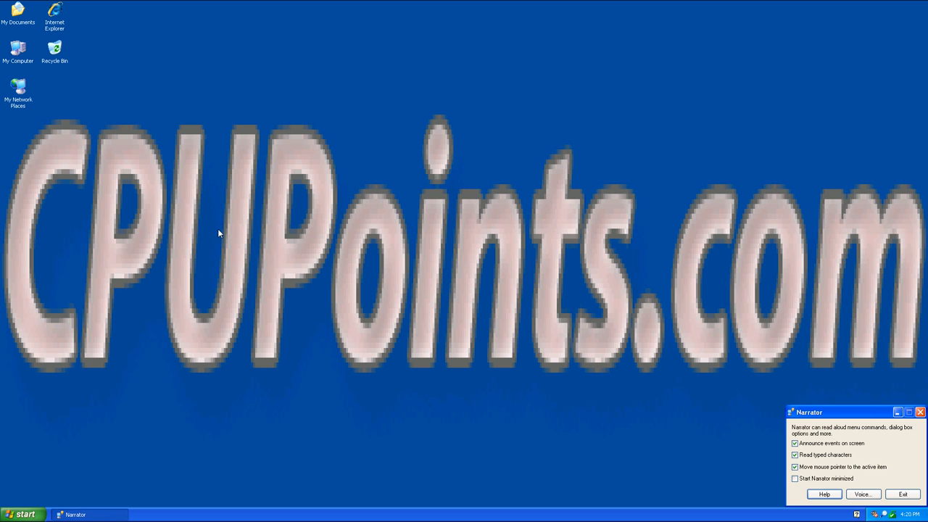
{"action": "mouse_move", "coordinate": [773, 279]}
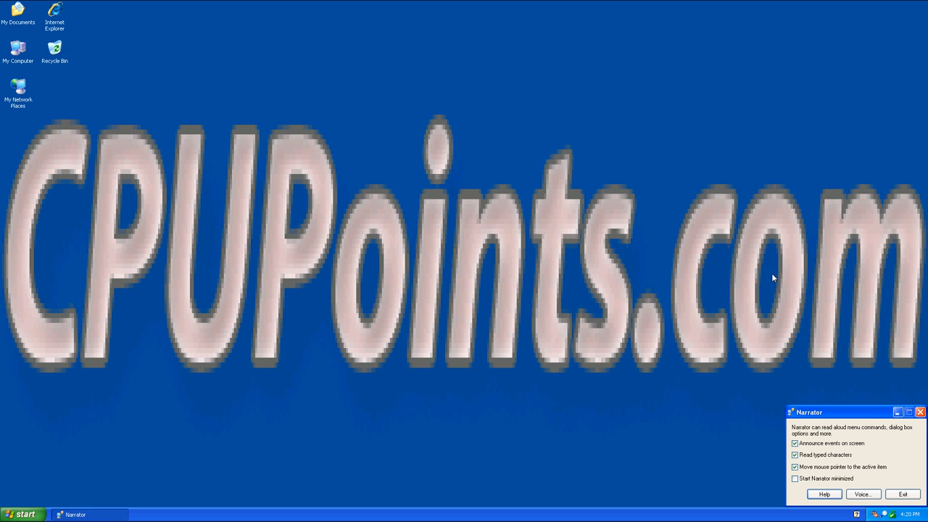
{"action": "mouse_move", "coordinate": [757, 432]}
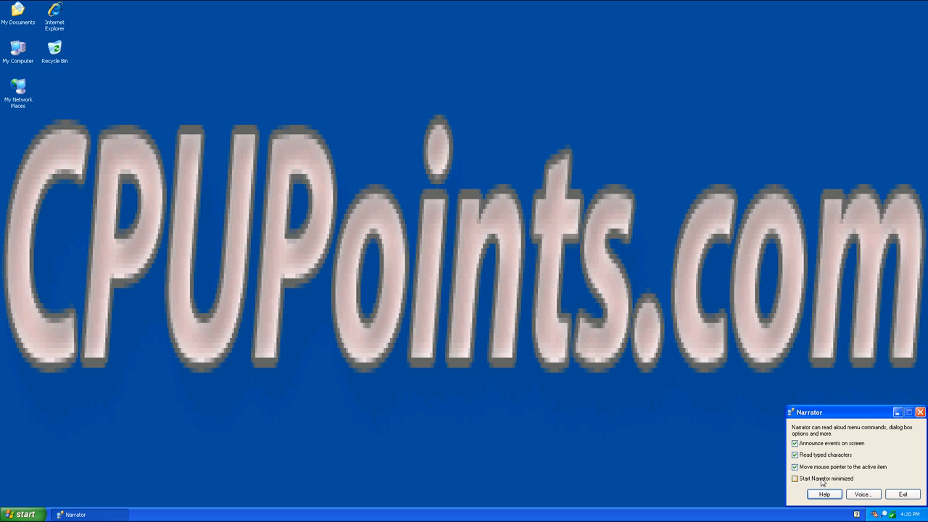
{"action": "mouse_move", "coordinate": [849, 484]}
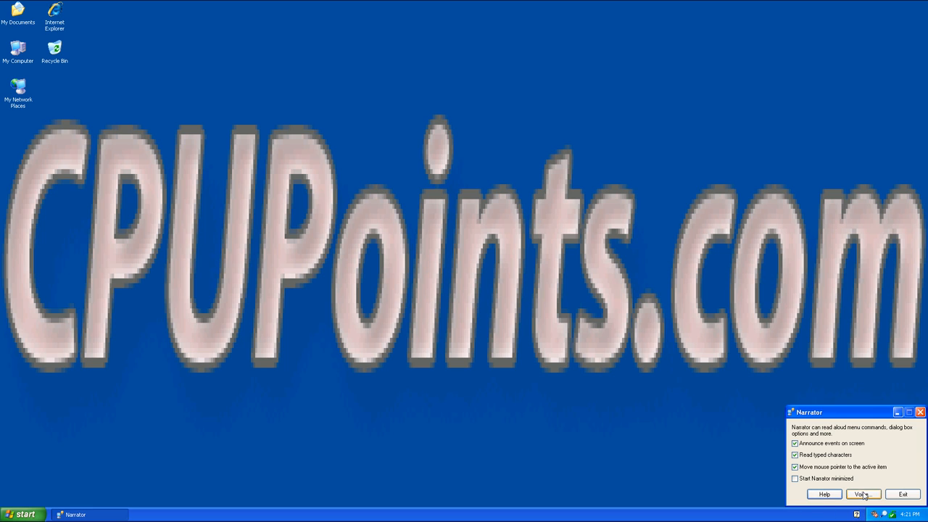
Show the Narrator overview help and the Voice Settings, scrolling through the help text
{"action": "left_click", "coordinate": [861, 493]}
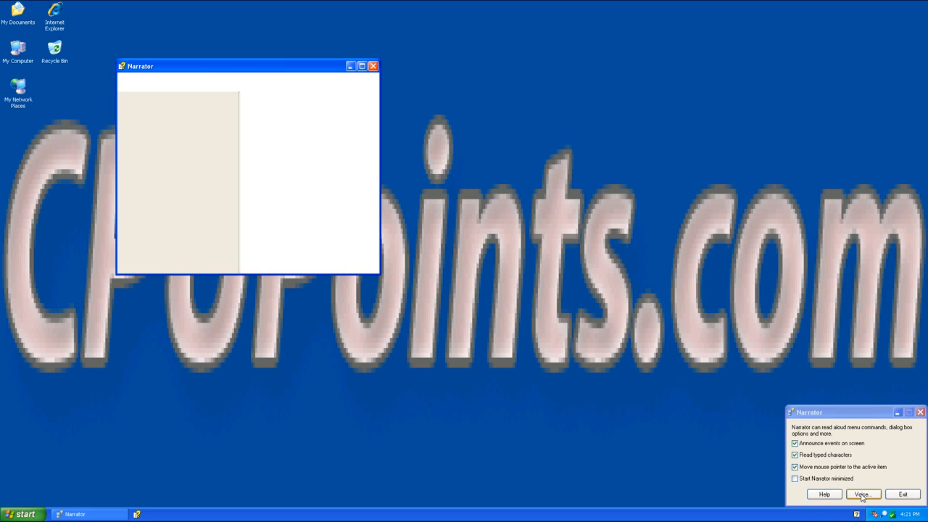
{"action": "left_click", "coordinate": [862, 493]}
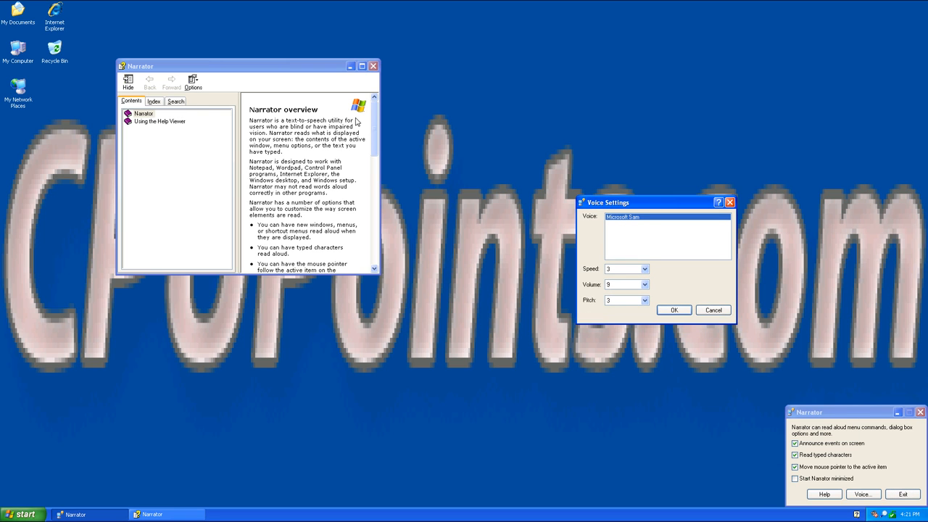
{"action": "scroll", "scroll_direction": "down", "scroll_amount": 3}
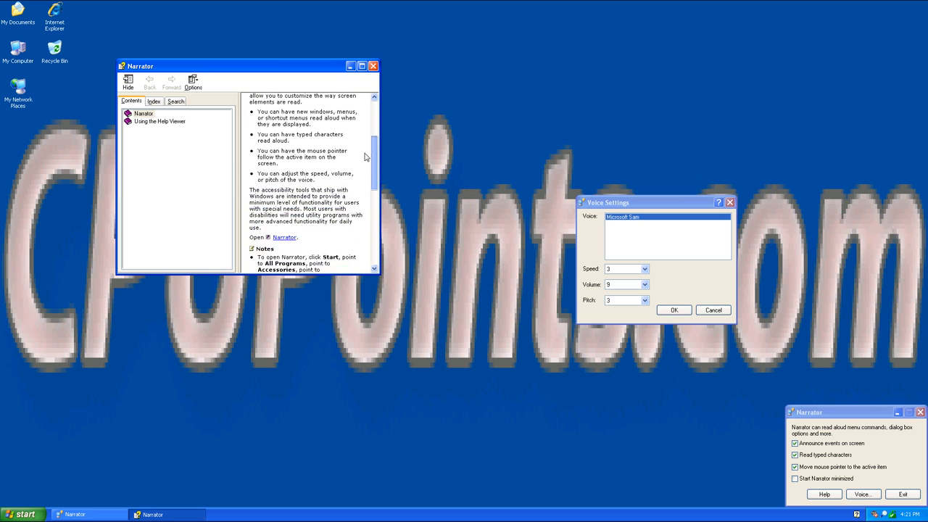
{"action": "scroll", "scroll_direction": "down", "scroll_amount": 3}
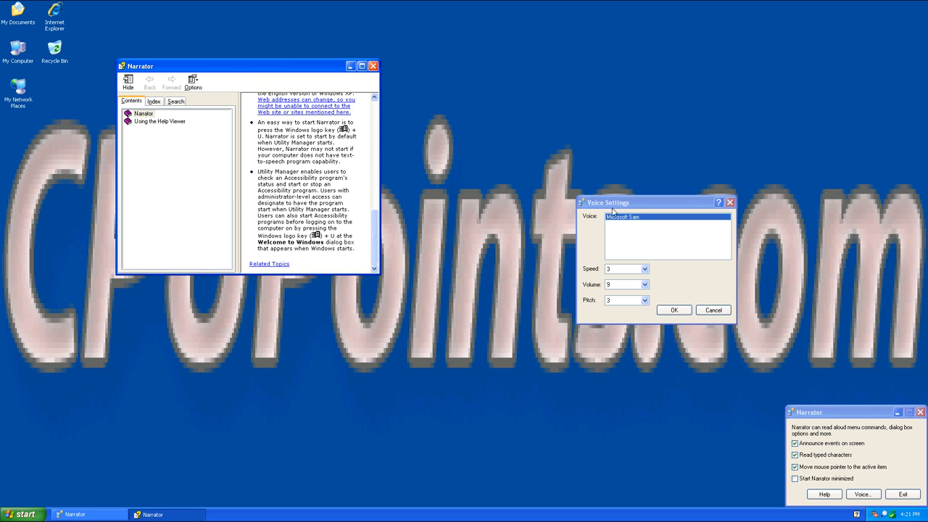
Check the speech Speed setting, close Voice Settings and exit Narrator to the desktop
{"action": "left_click", "coordinate": [622, 269]}
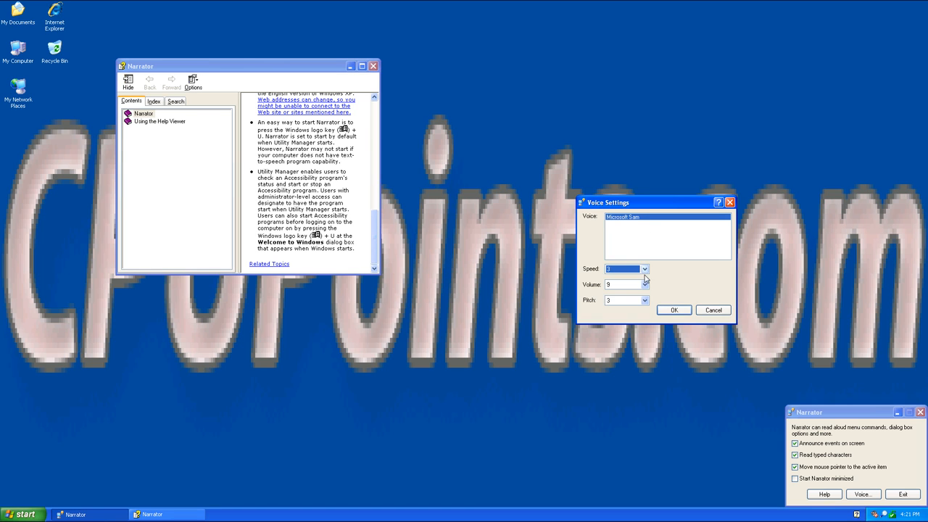
{"action": "left_click", "coordinate": [643, 301]}
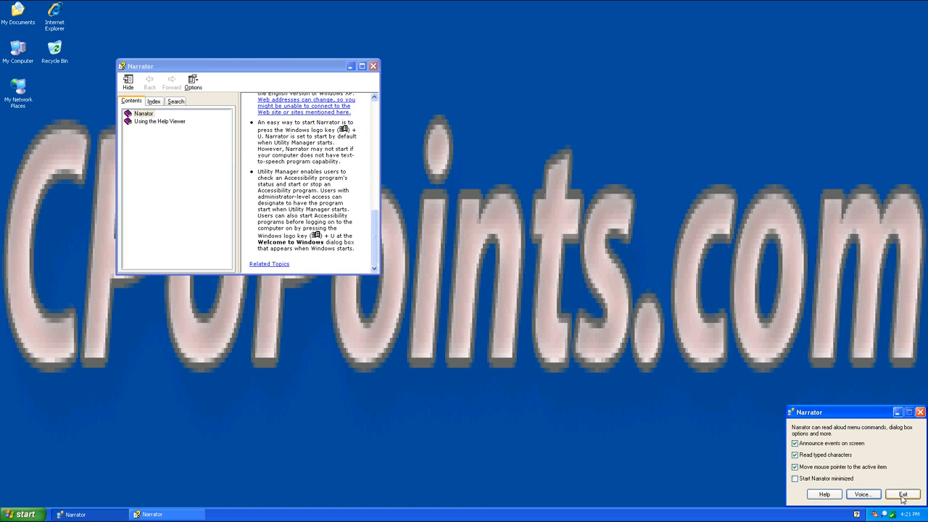
{"action": "left_click", "coordinate": [902, 495]}
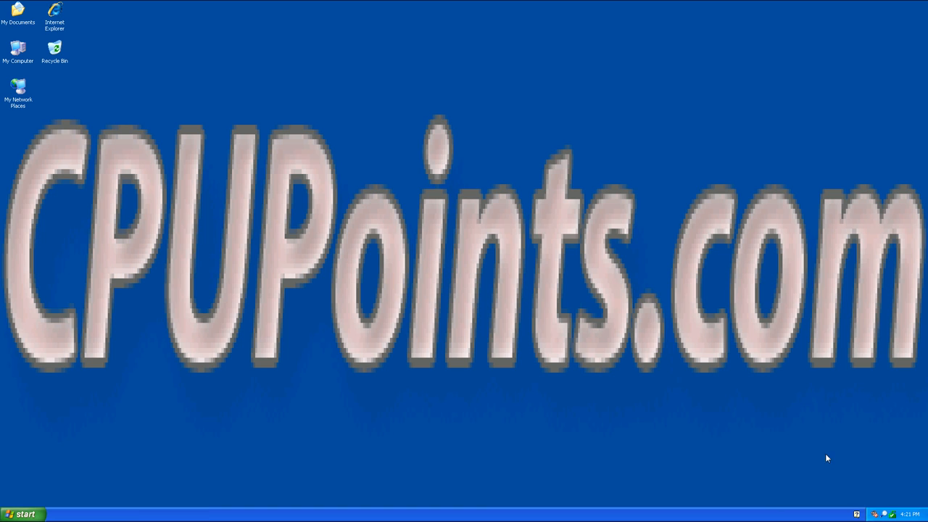